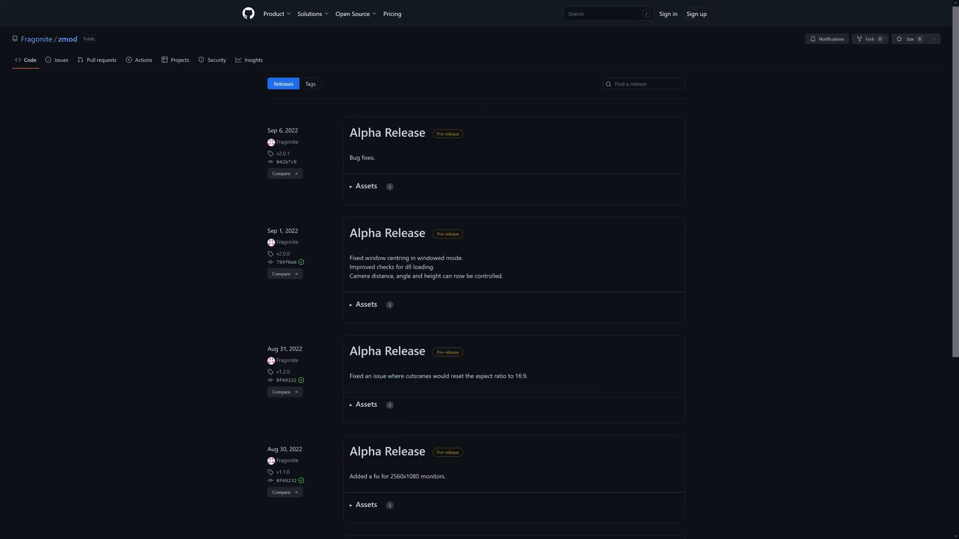
- Expand the latest Alpha Release assets and download zmod-v2.0.1.zip
{"action": "left_click", "coordinate": [366, 185]}
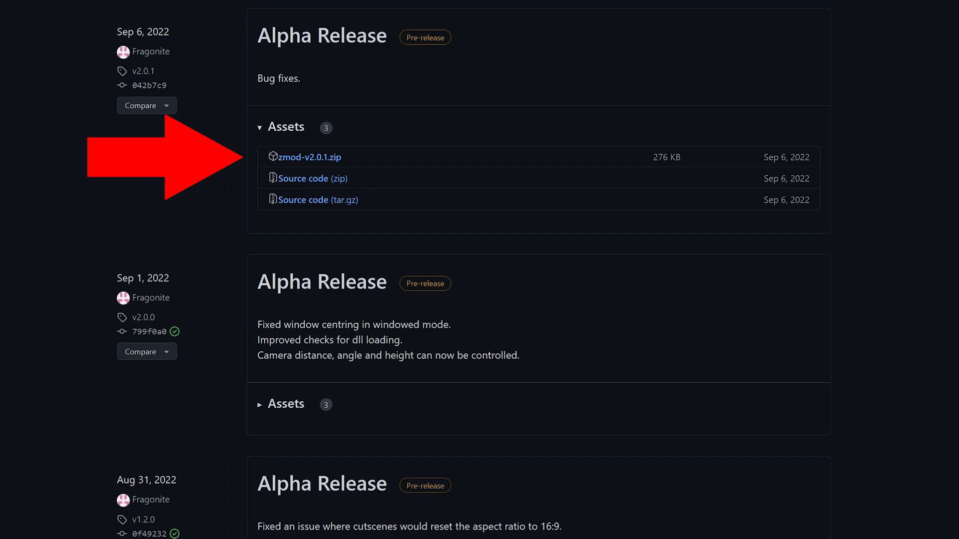
{"action": "left_click", "coordinate": [308, 158]}
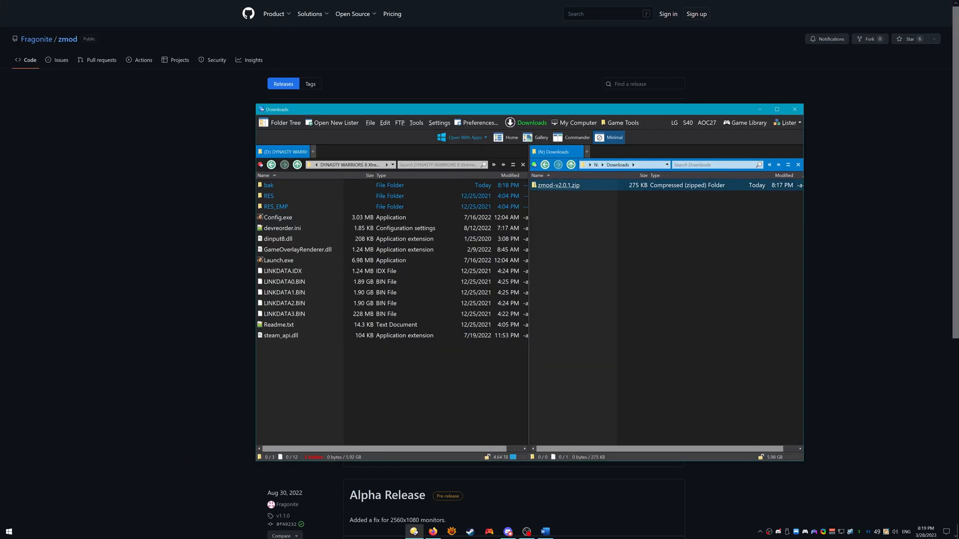
- Open the context menu for zmod-v2.0.1.zip in the Downloads lister
{"action": "right_click", "coordinate": [558, 185]}
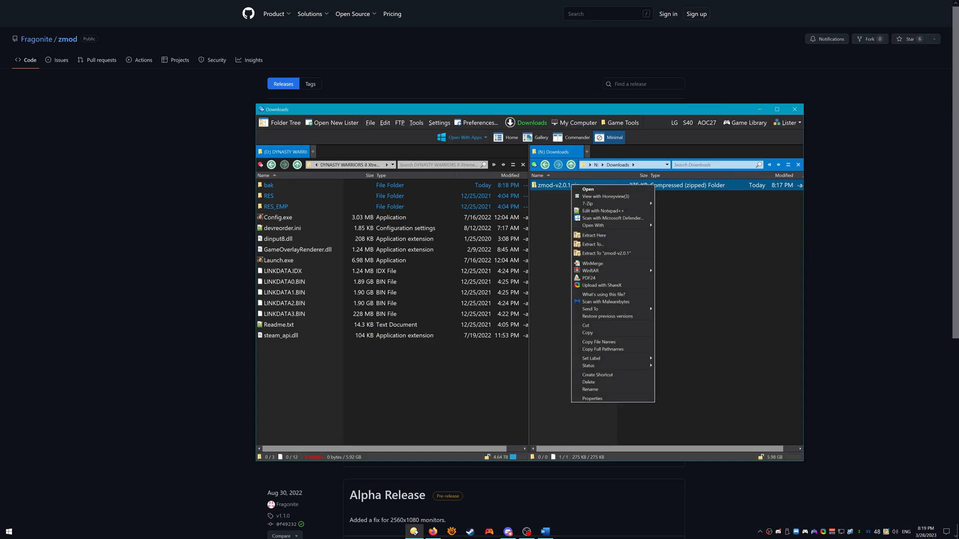
{"action": "mouse_move", "coordinate": [594, 234]}
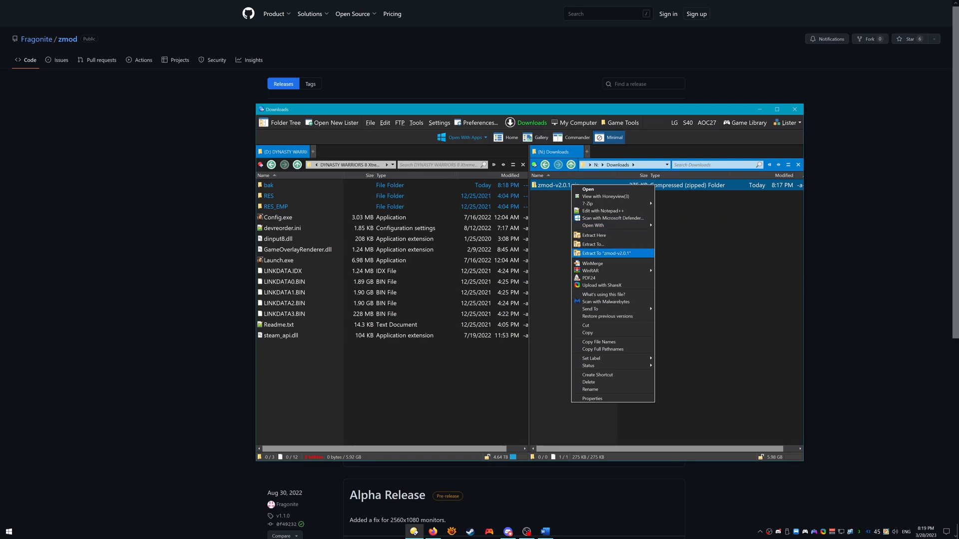
- Extract the zip to 'zmod-v2.0.1' and open zmod_dw8xlce_ultrawide.ini in Notepad++
{"action": "left_click", "coordinate": [605, 253]}
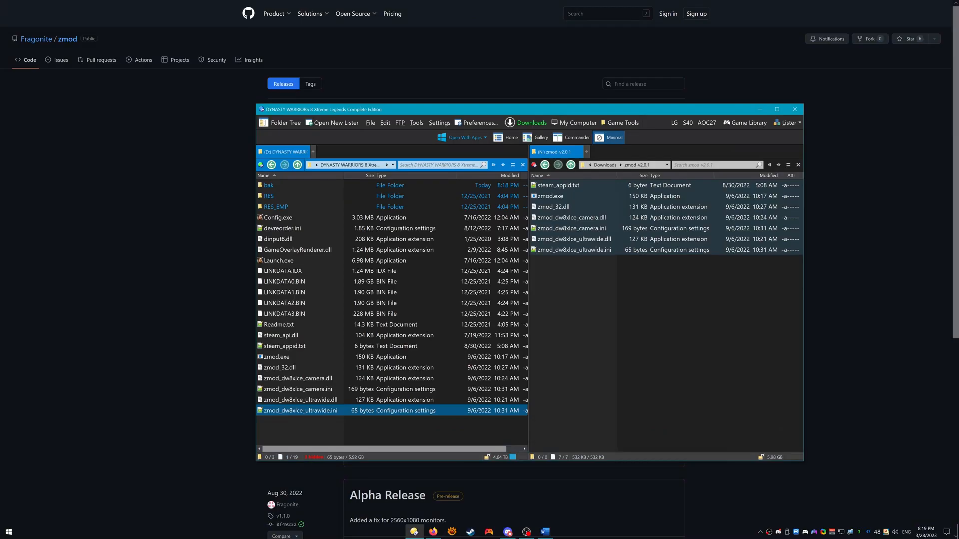
{"action": "double_click", "coordinate": [300, 411]}
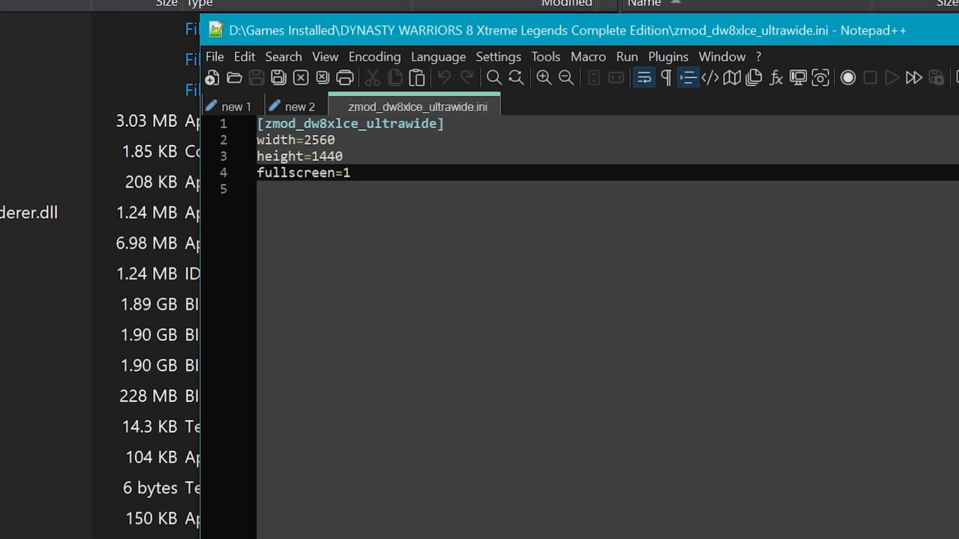
- Change the ini resolution to 2160 height and fullscreen to 0, then save
{"action": "key", "text": "BackSpace"}
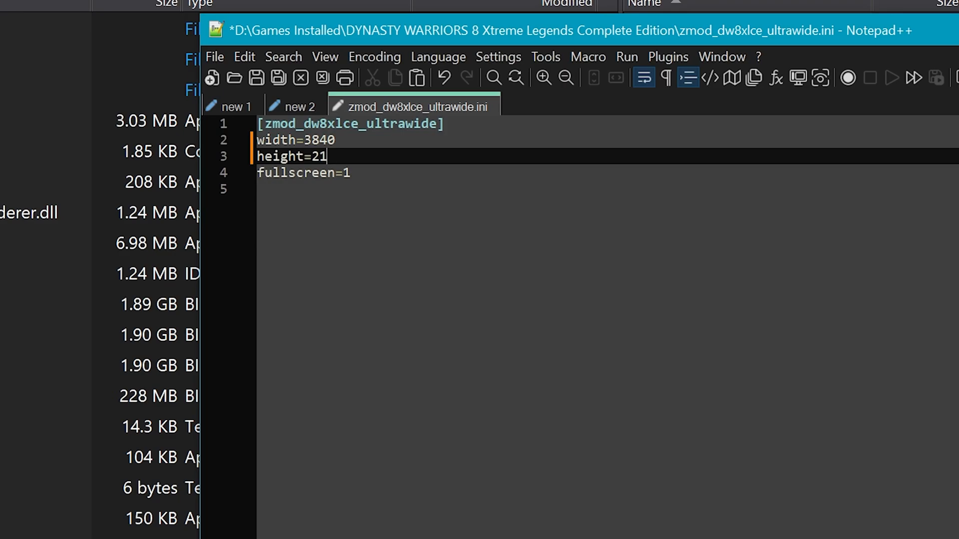
{"action": "type", "text": "60"}
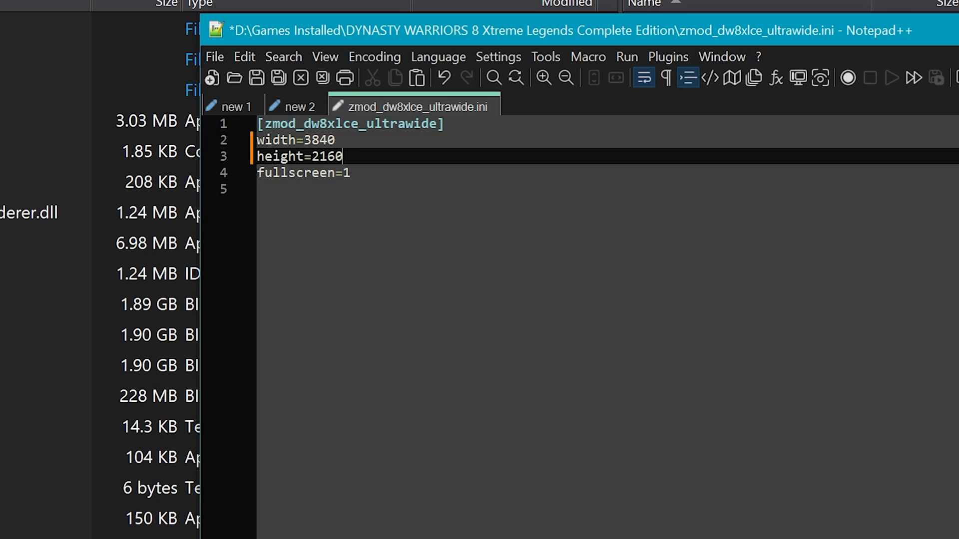
{"action": "key", "text": "Backspace"}
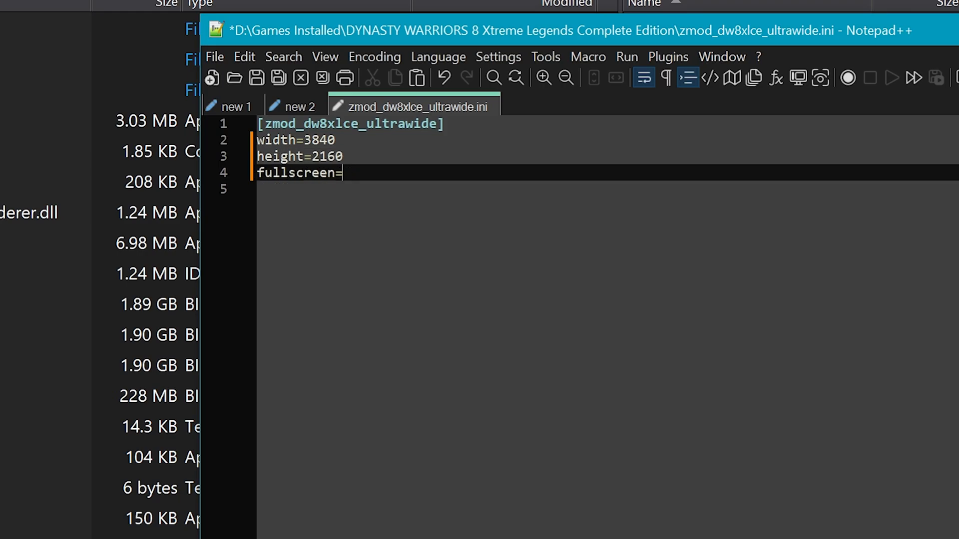
{"action": "type", "text": "0"}
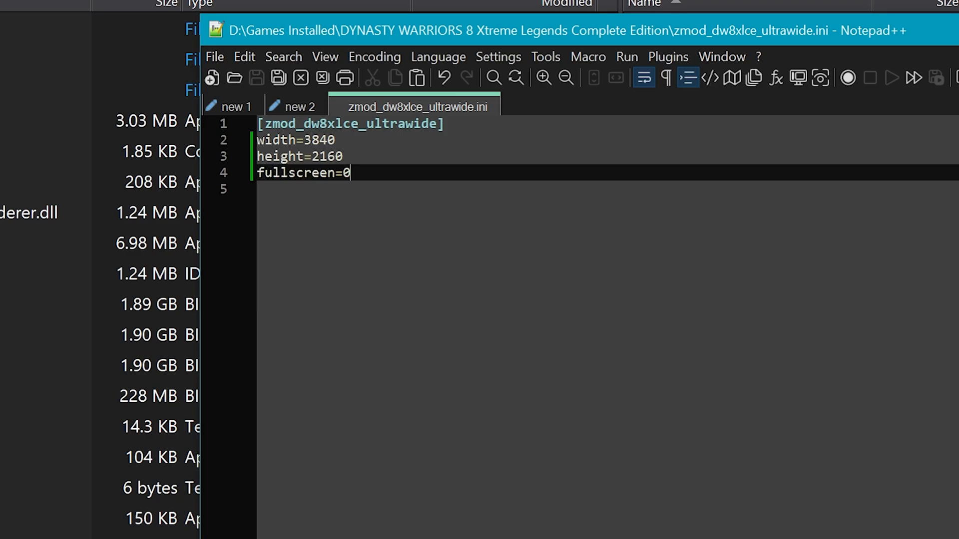
{"action": "left_click", "coordinate": [214, 56]}
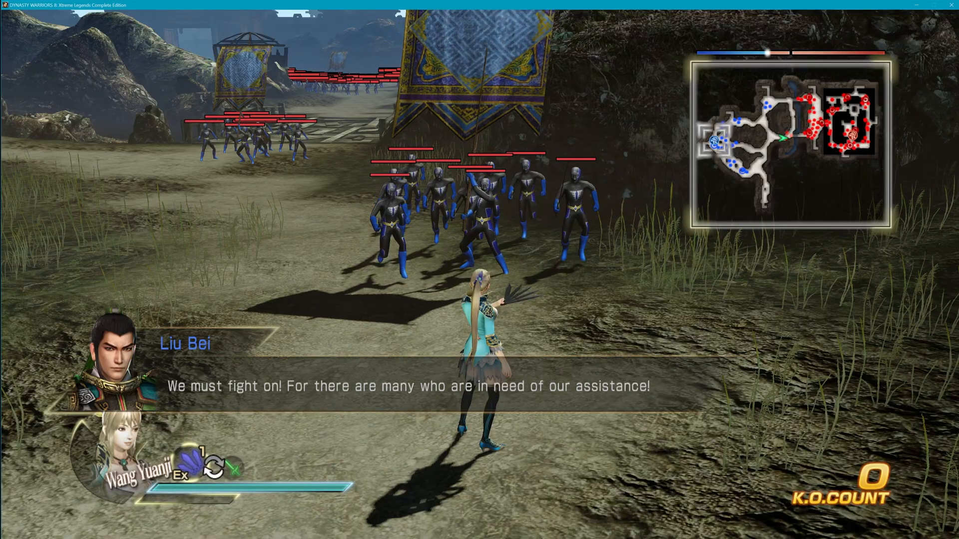
- Run zmod.exe to launch Dynasty Warriors 8 XL windowed with the mod
{"action": "left_click", "coordinate": [82, 251]}
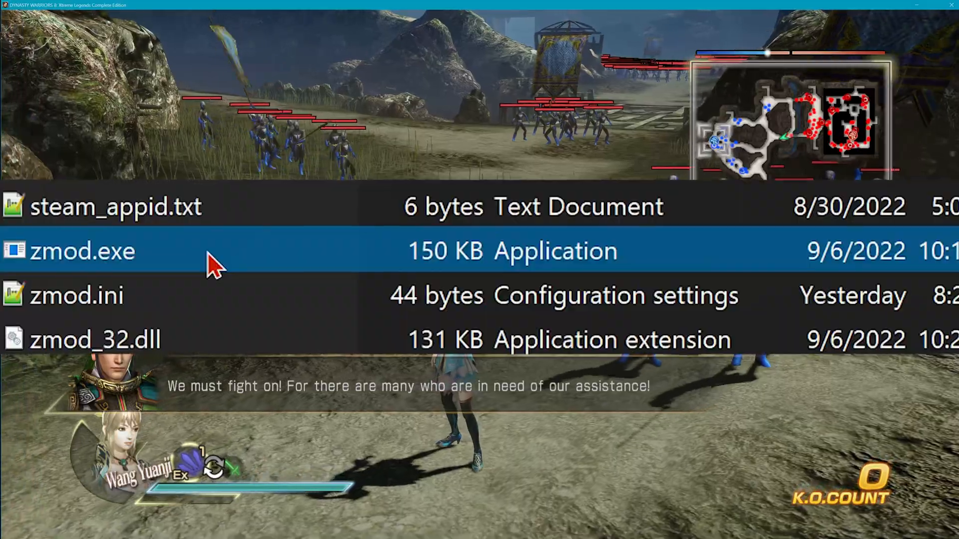